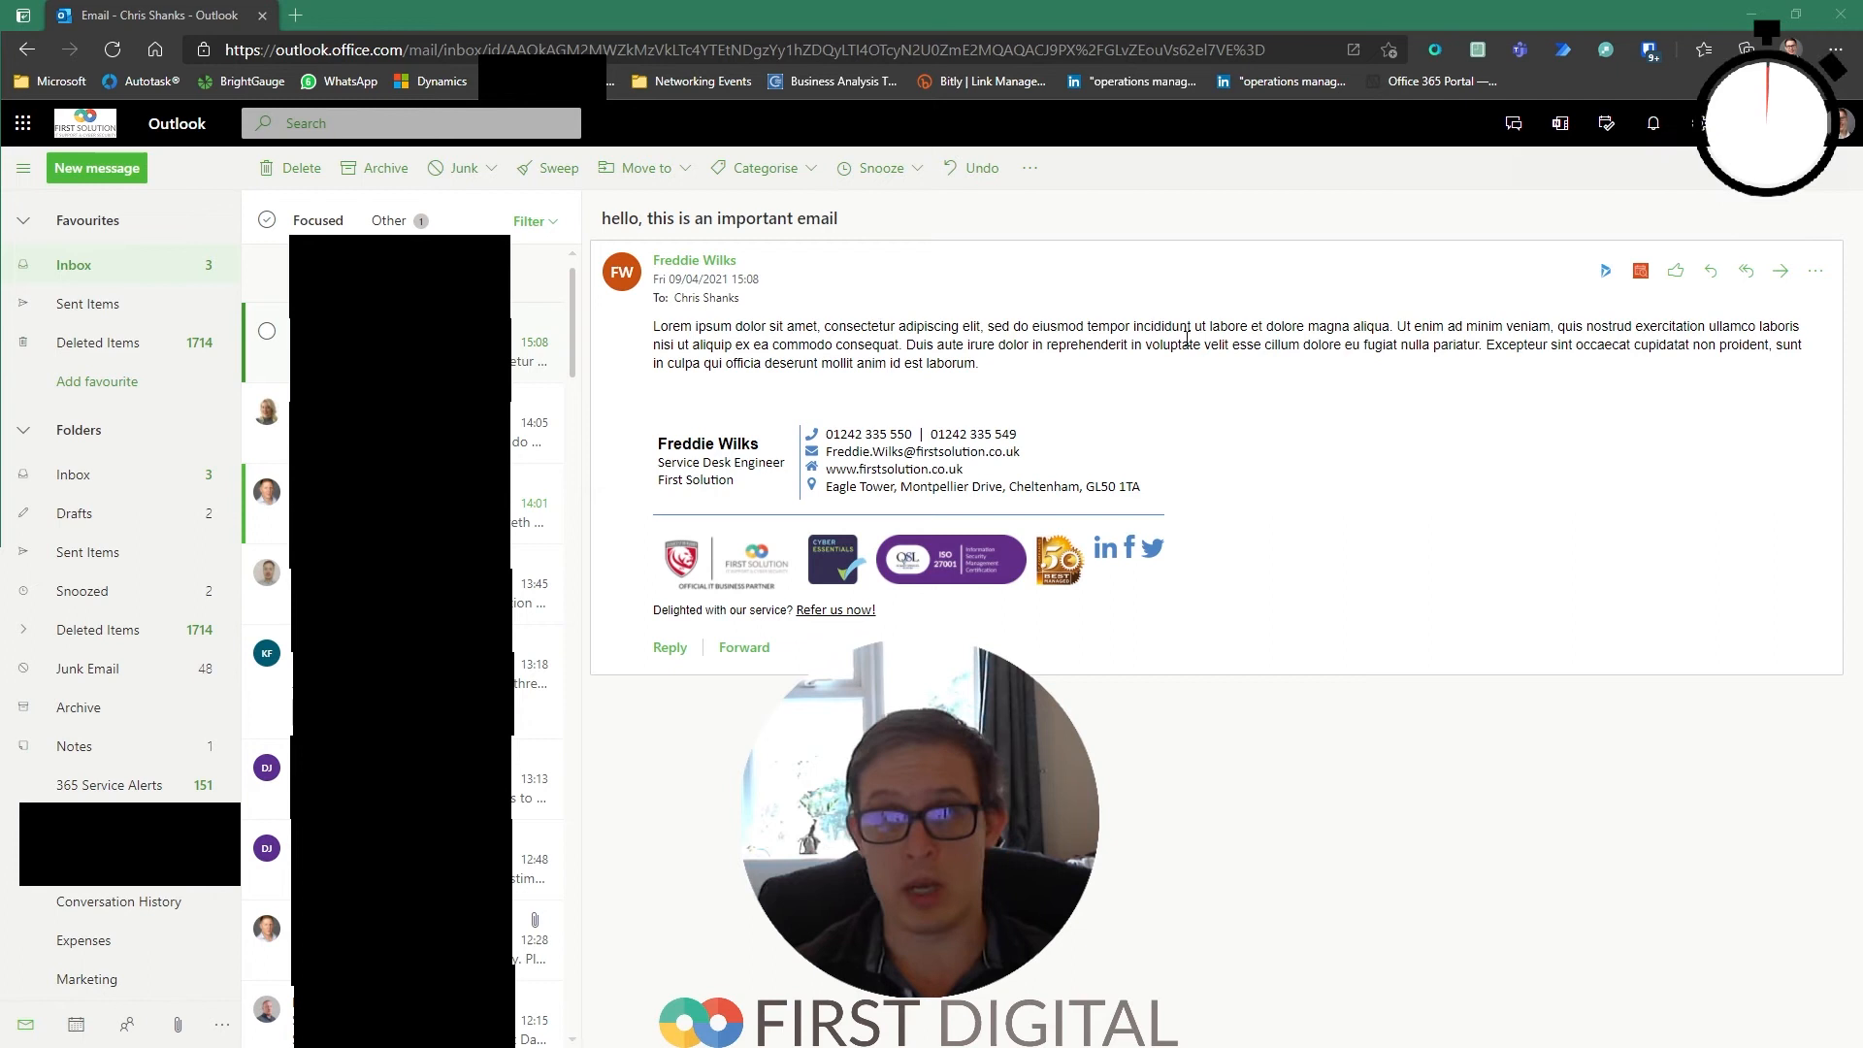
mouse_move(1826, 270)
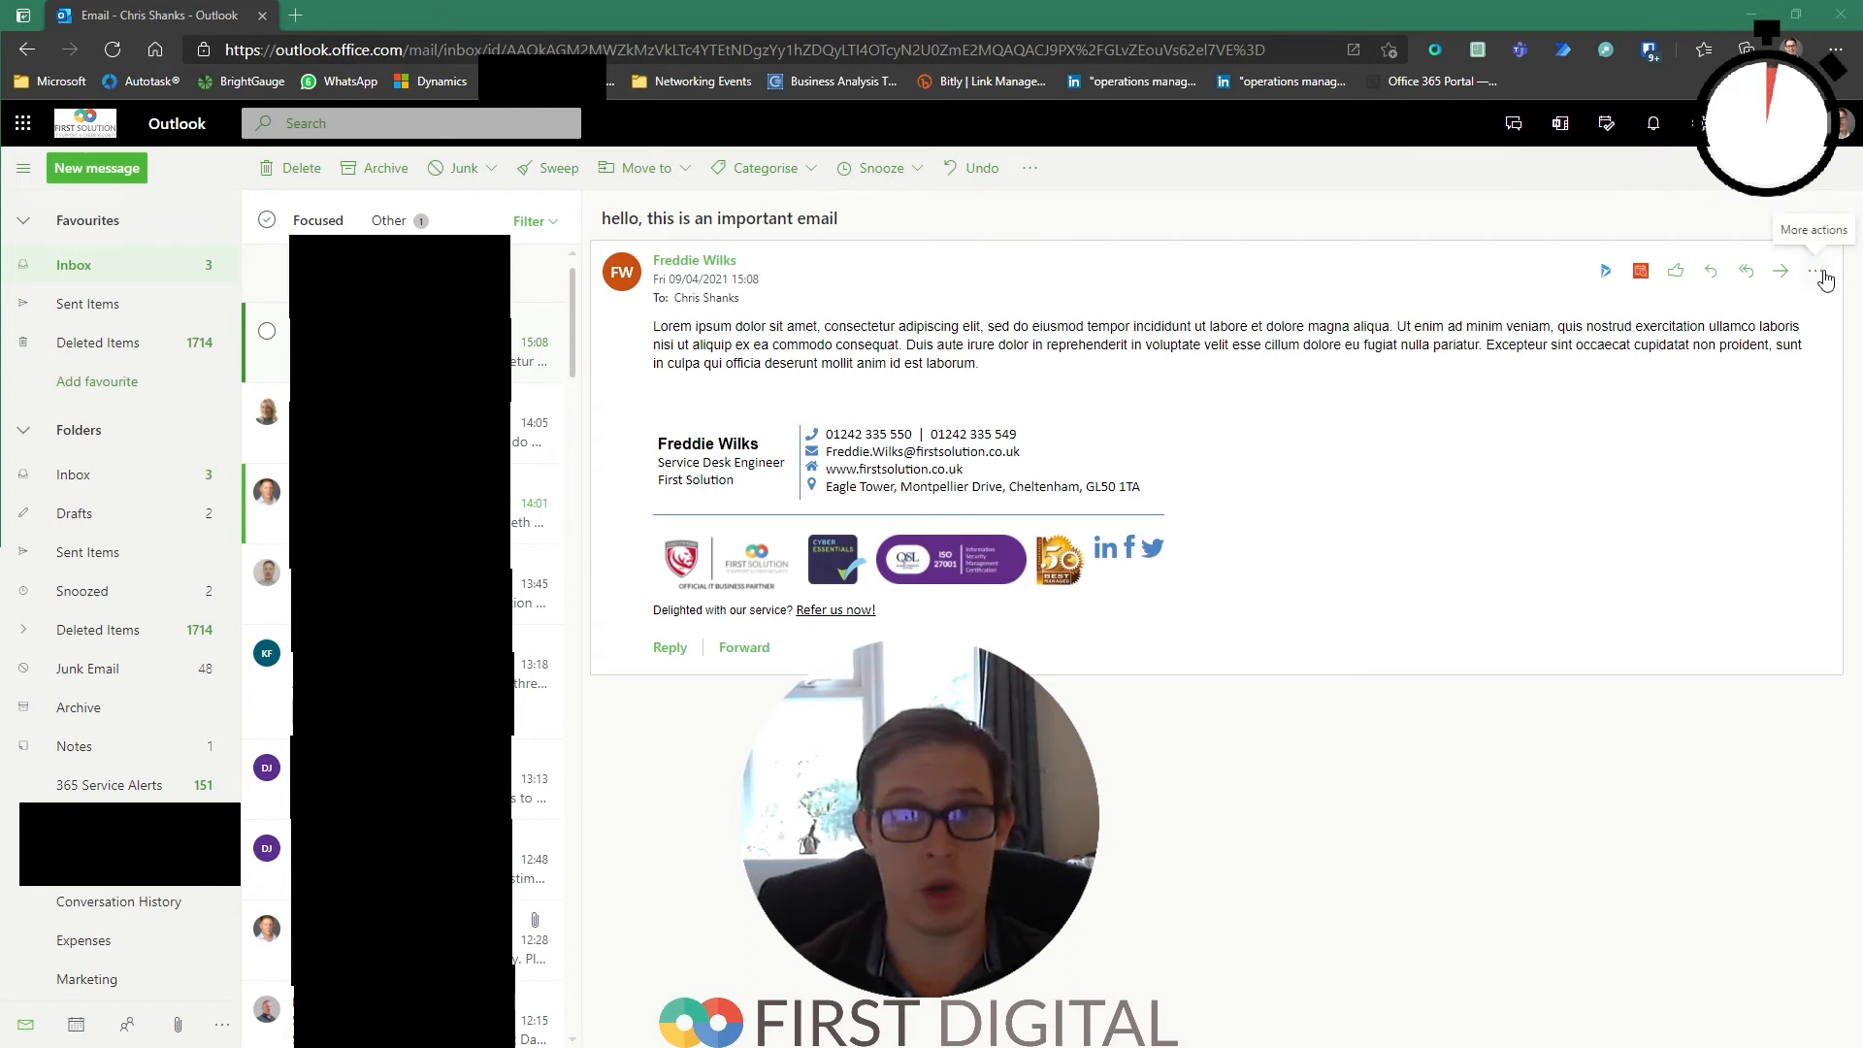
Choose Share to Teams from the email's More actions menu.
click(1814, 271)
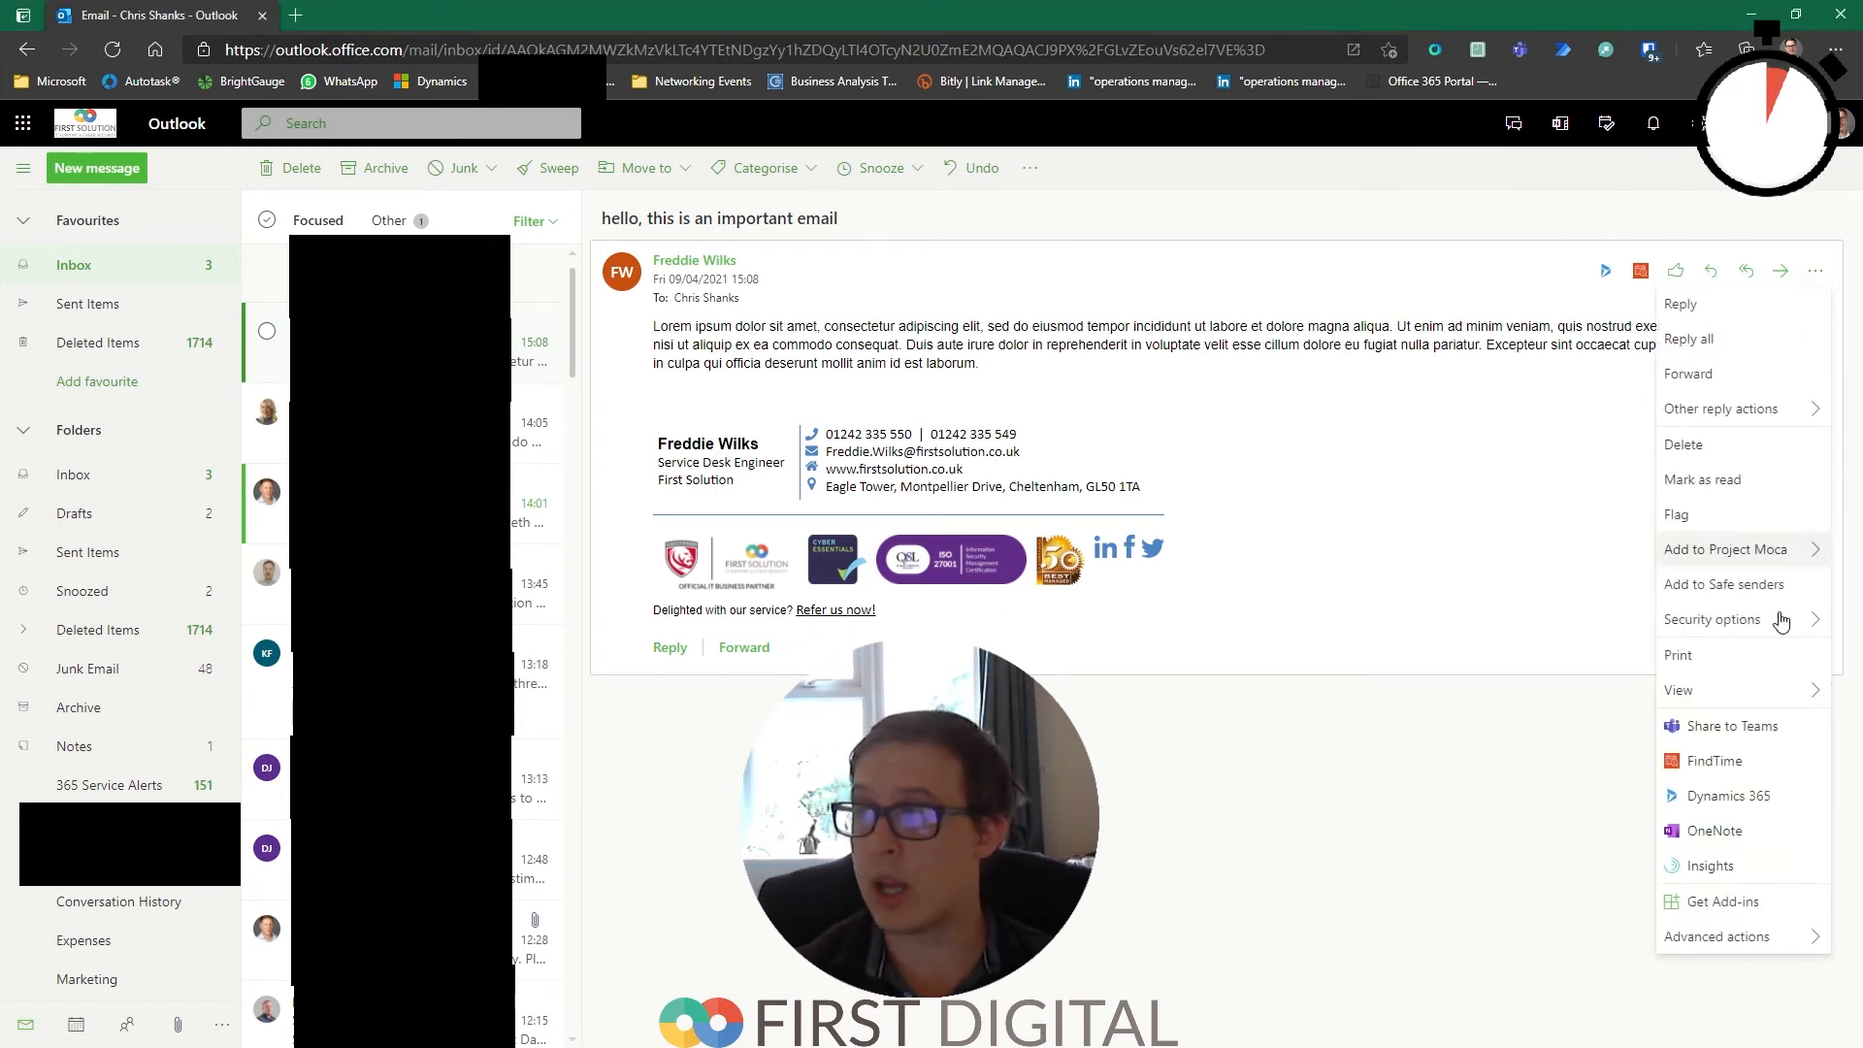
mouse_move(1730, 725)
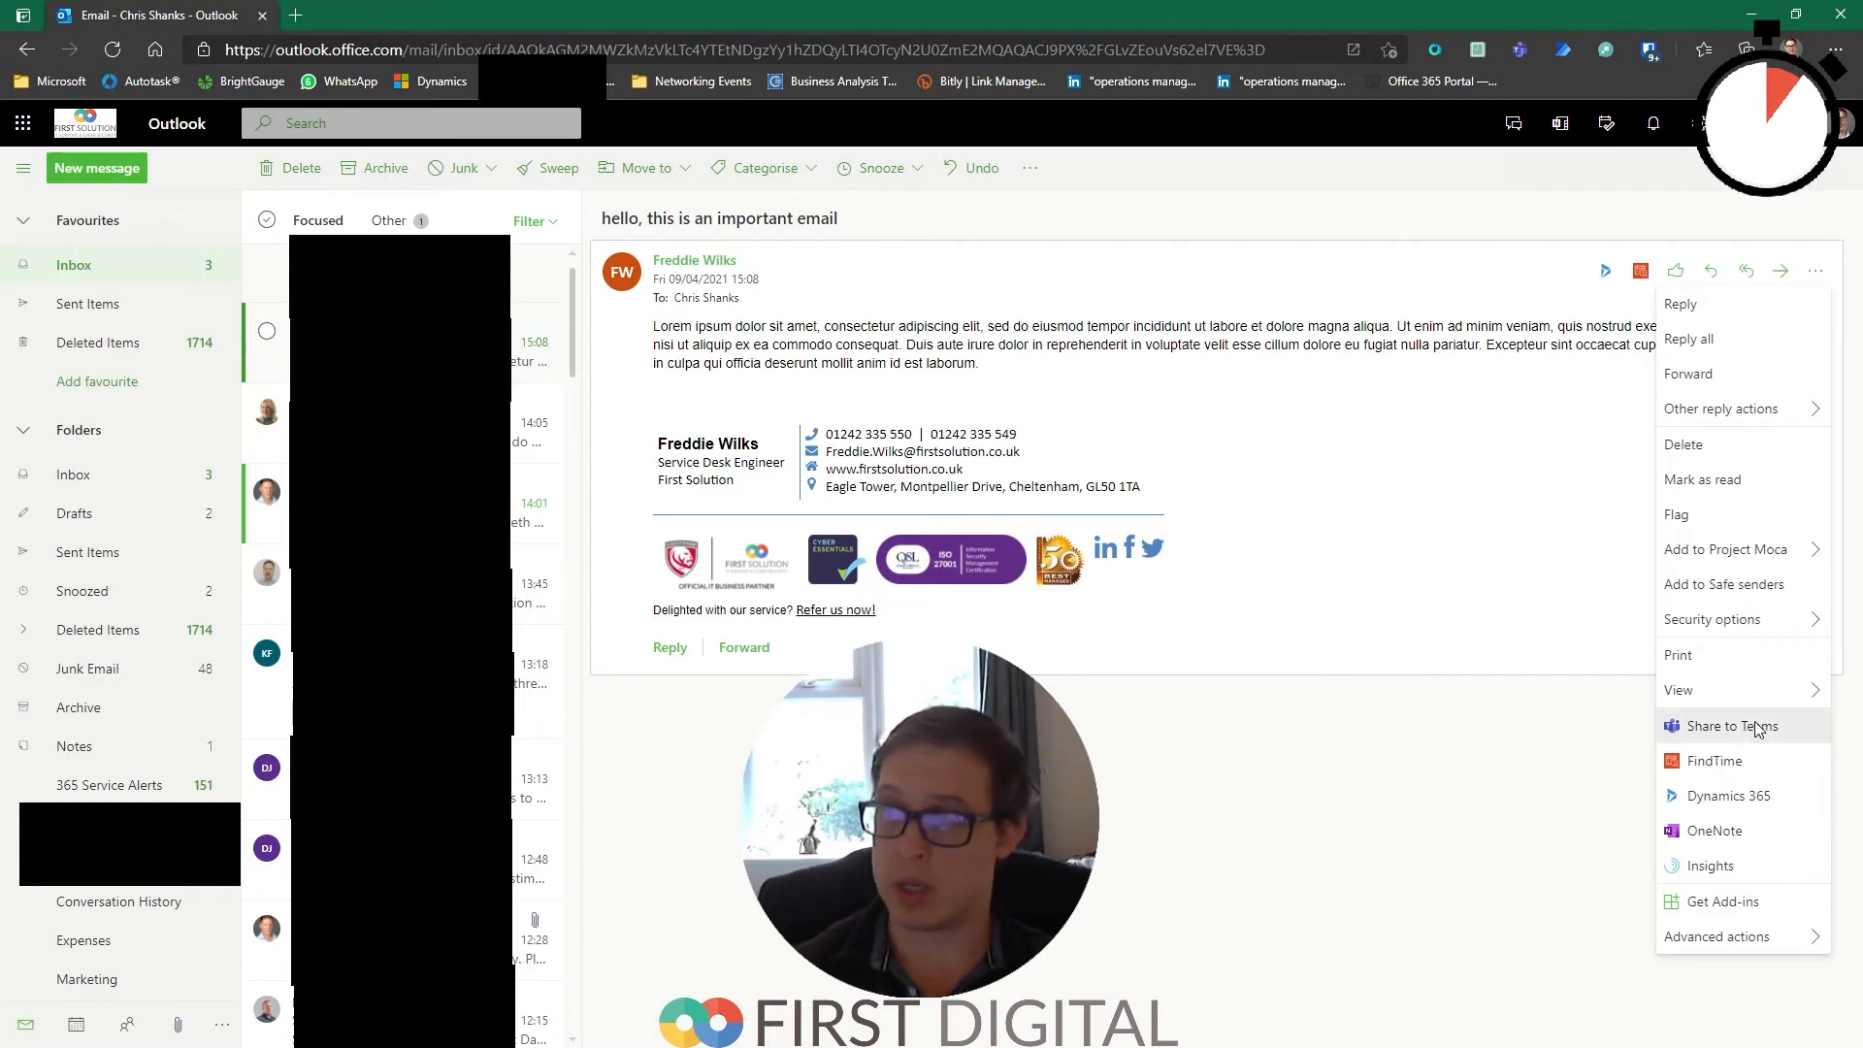
click(1731, 726)
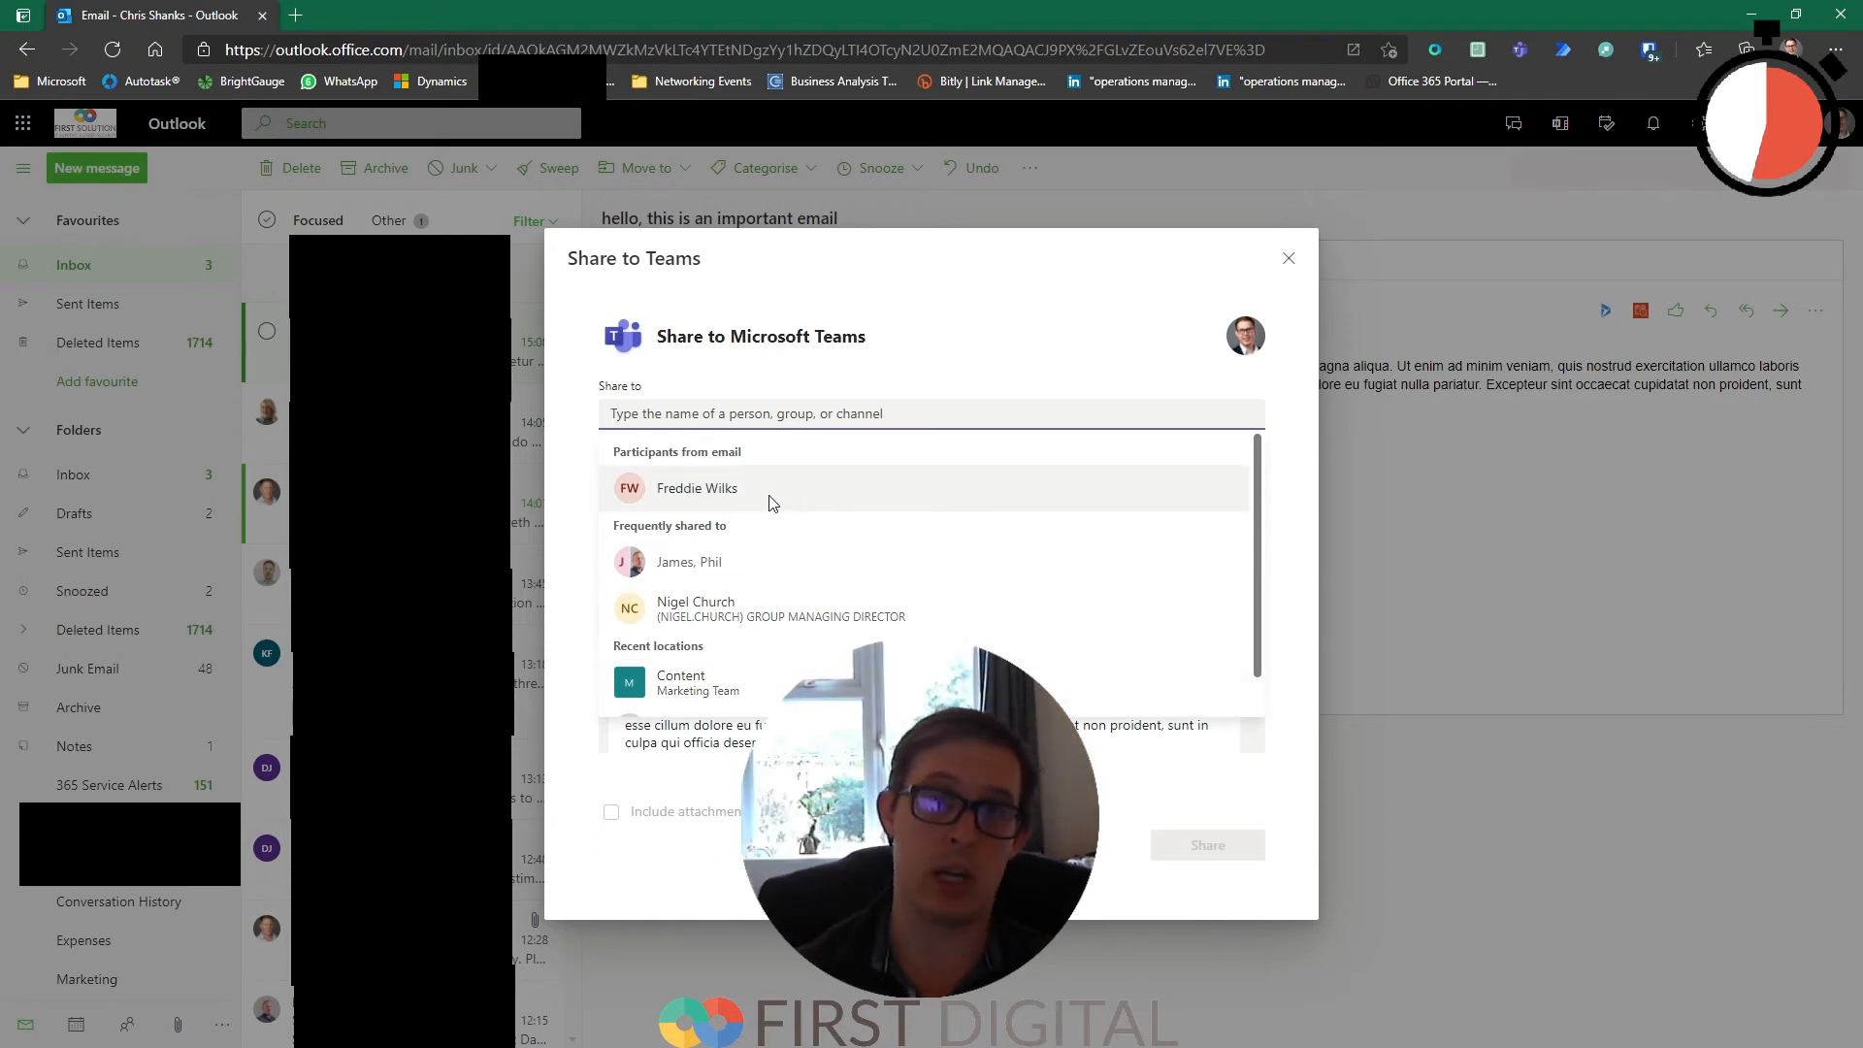
click(697, 487)
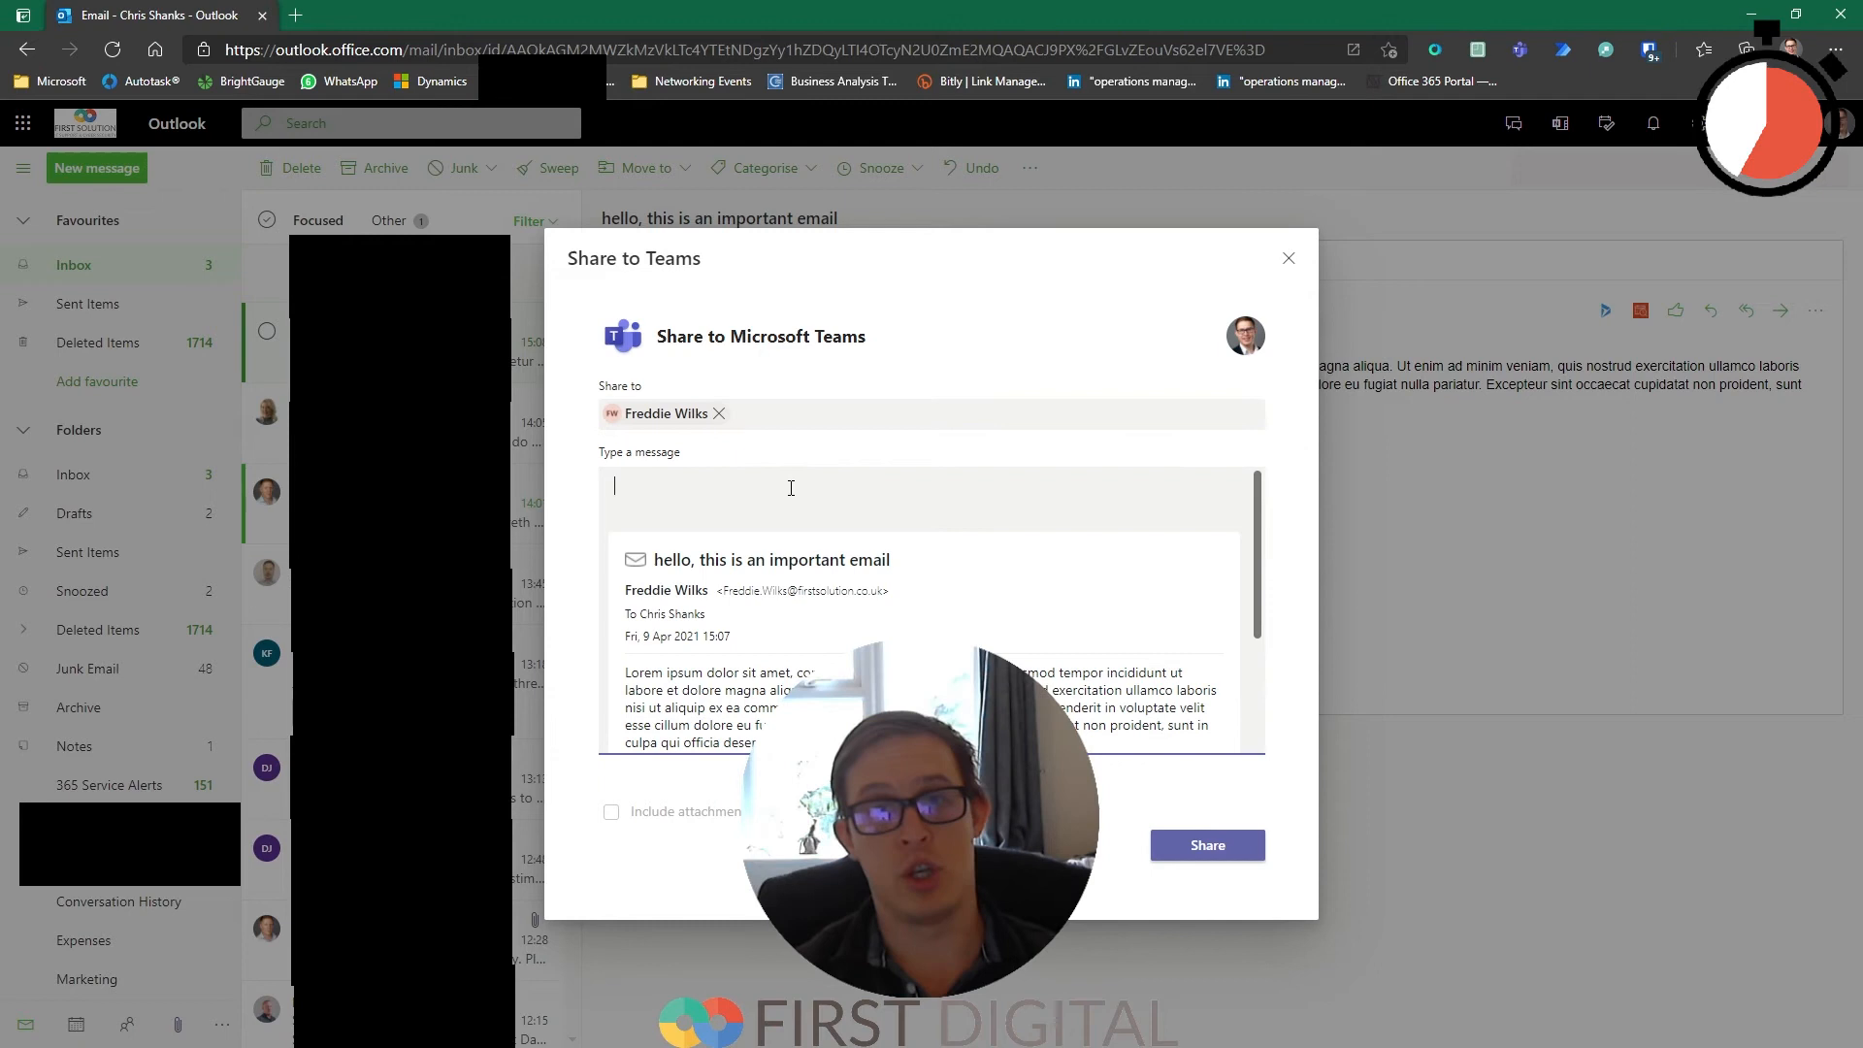
text(H)
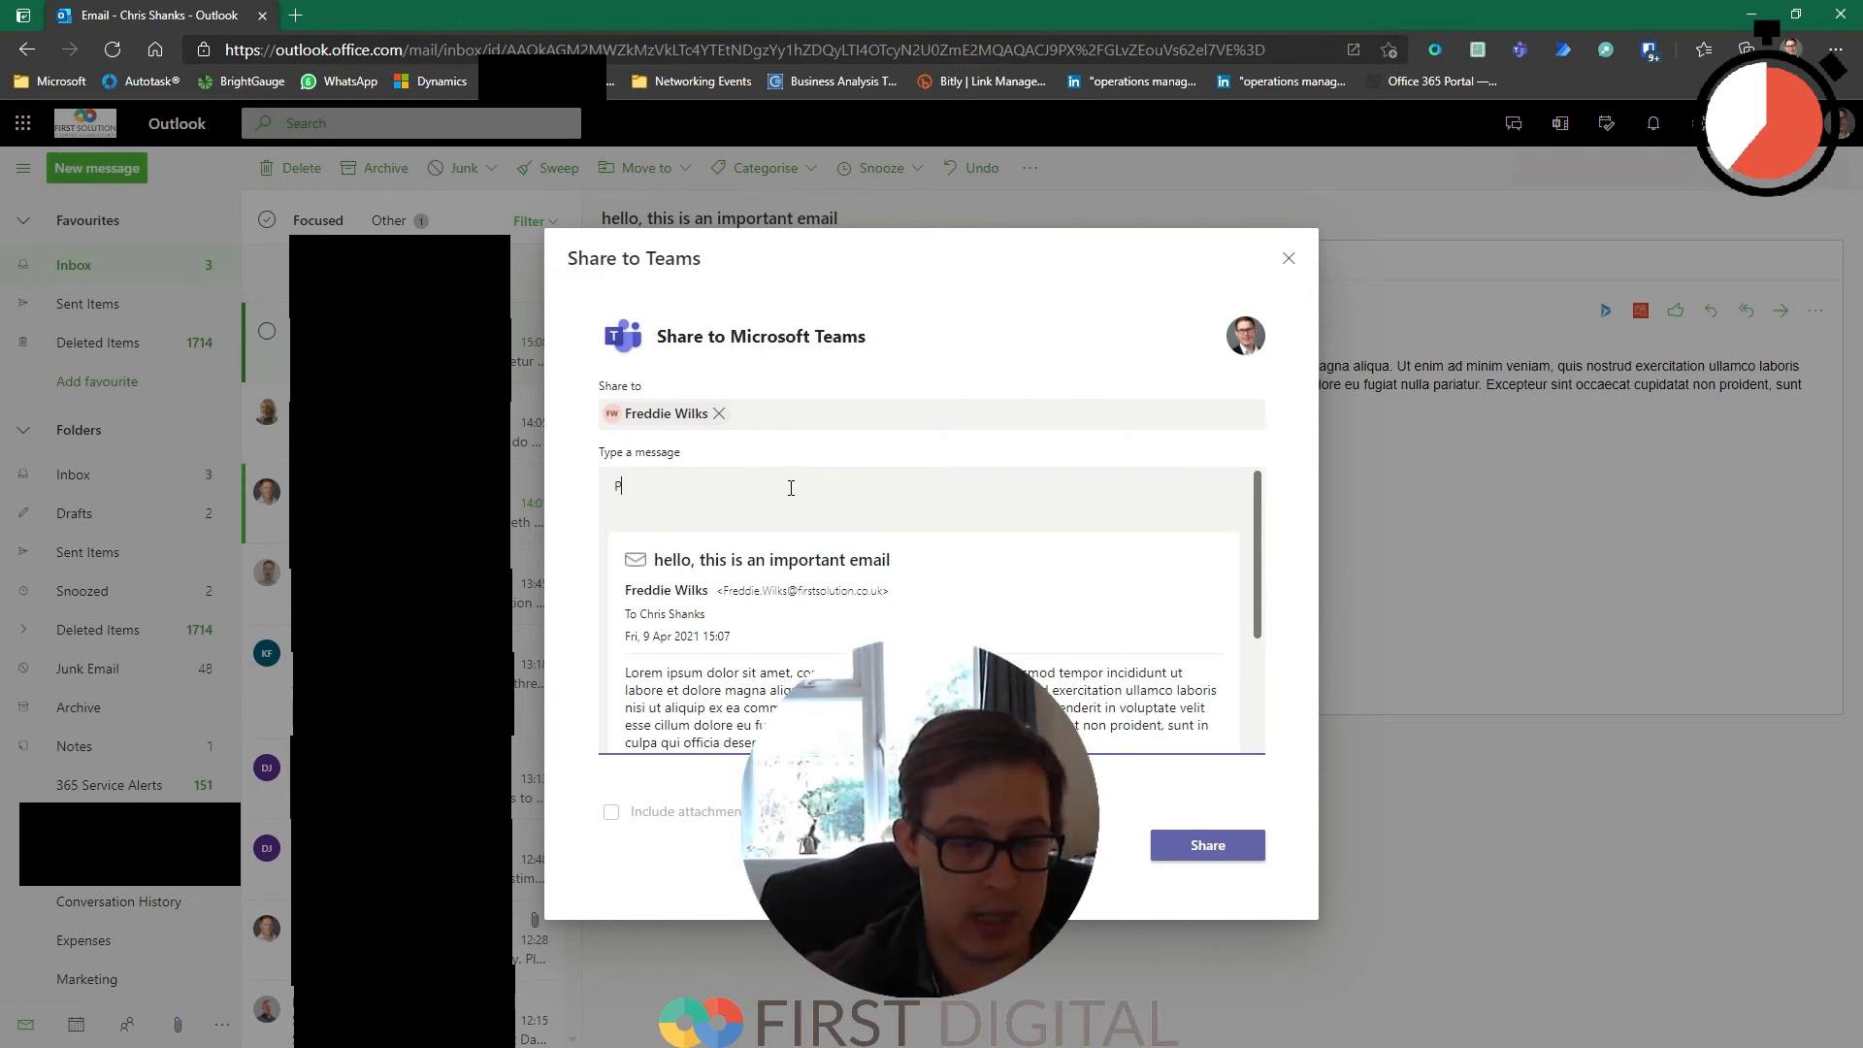
text(lease comment on)
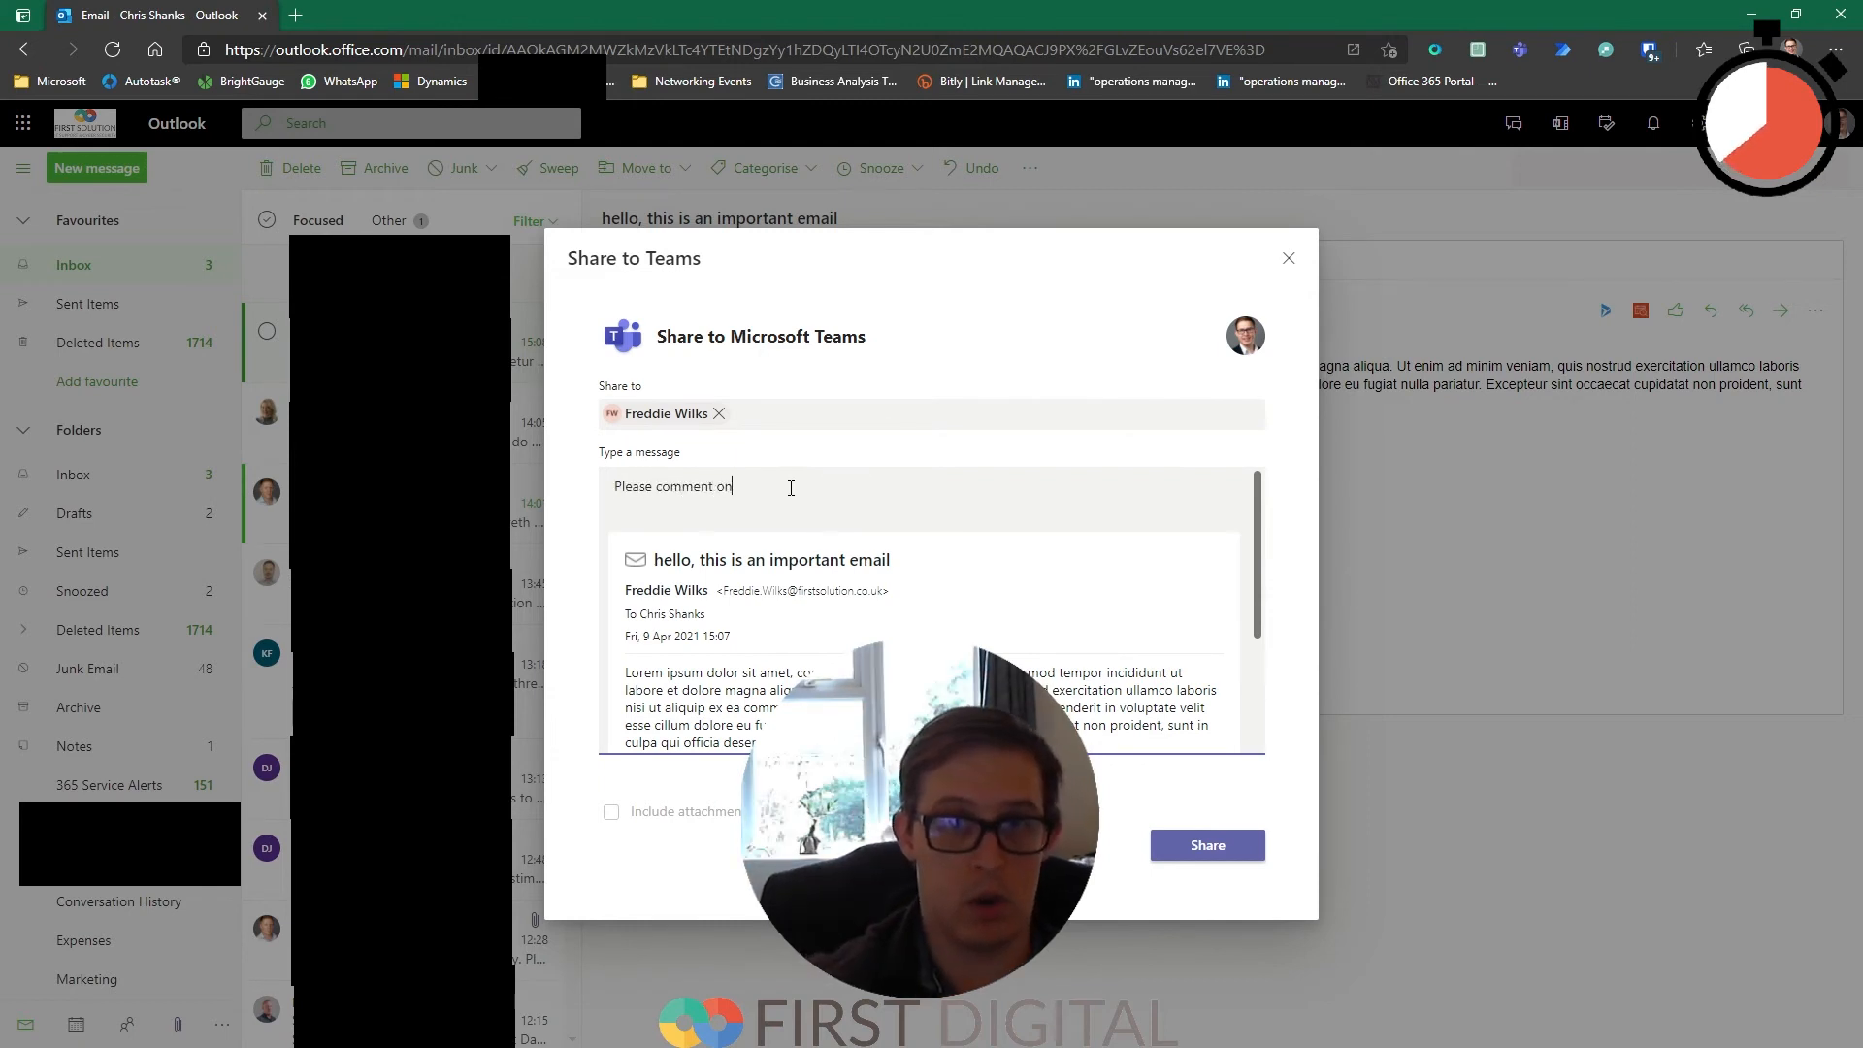
text(this very important email)
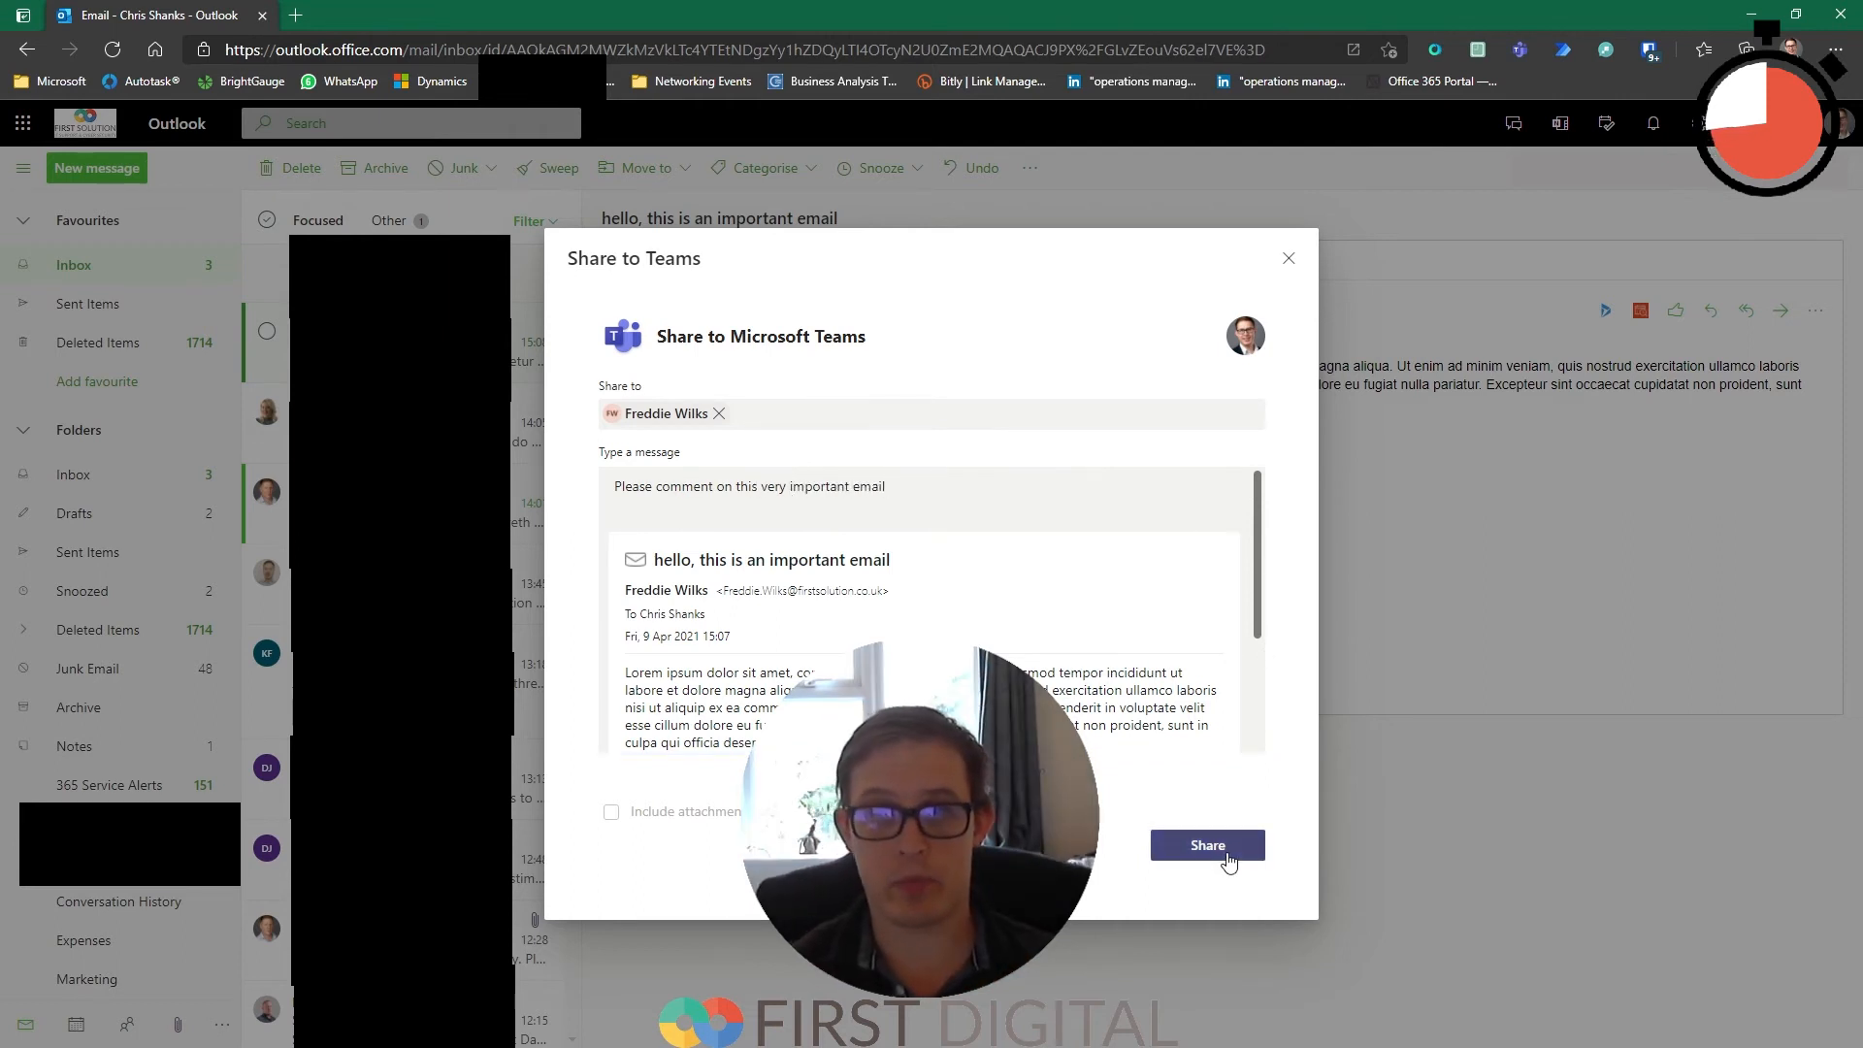
click(1206, 845)
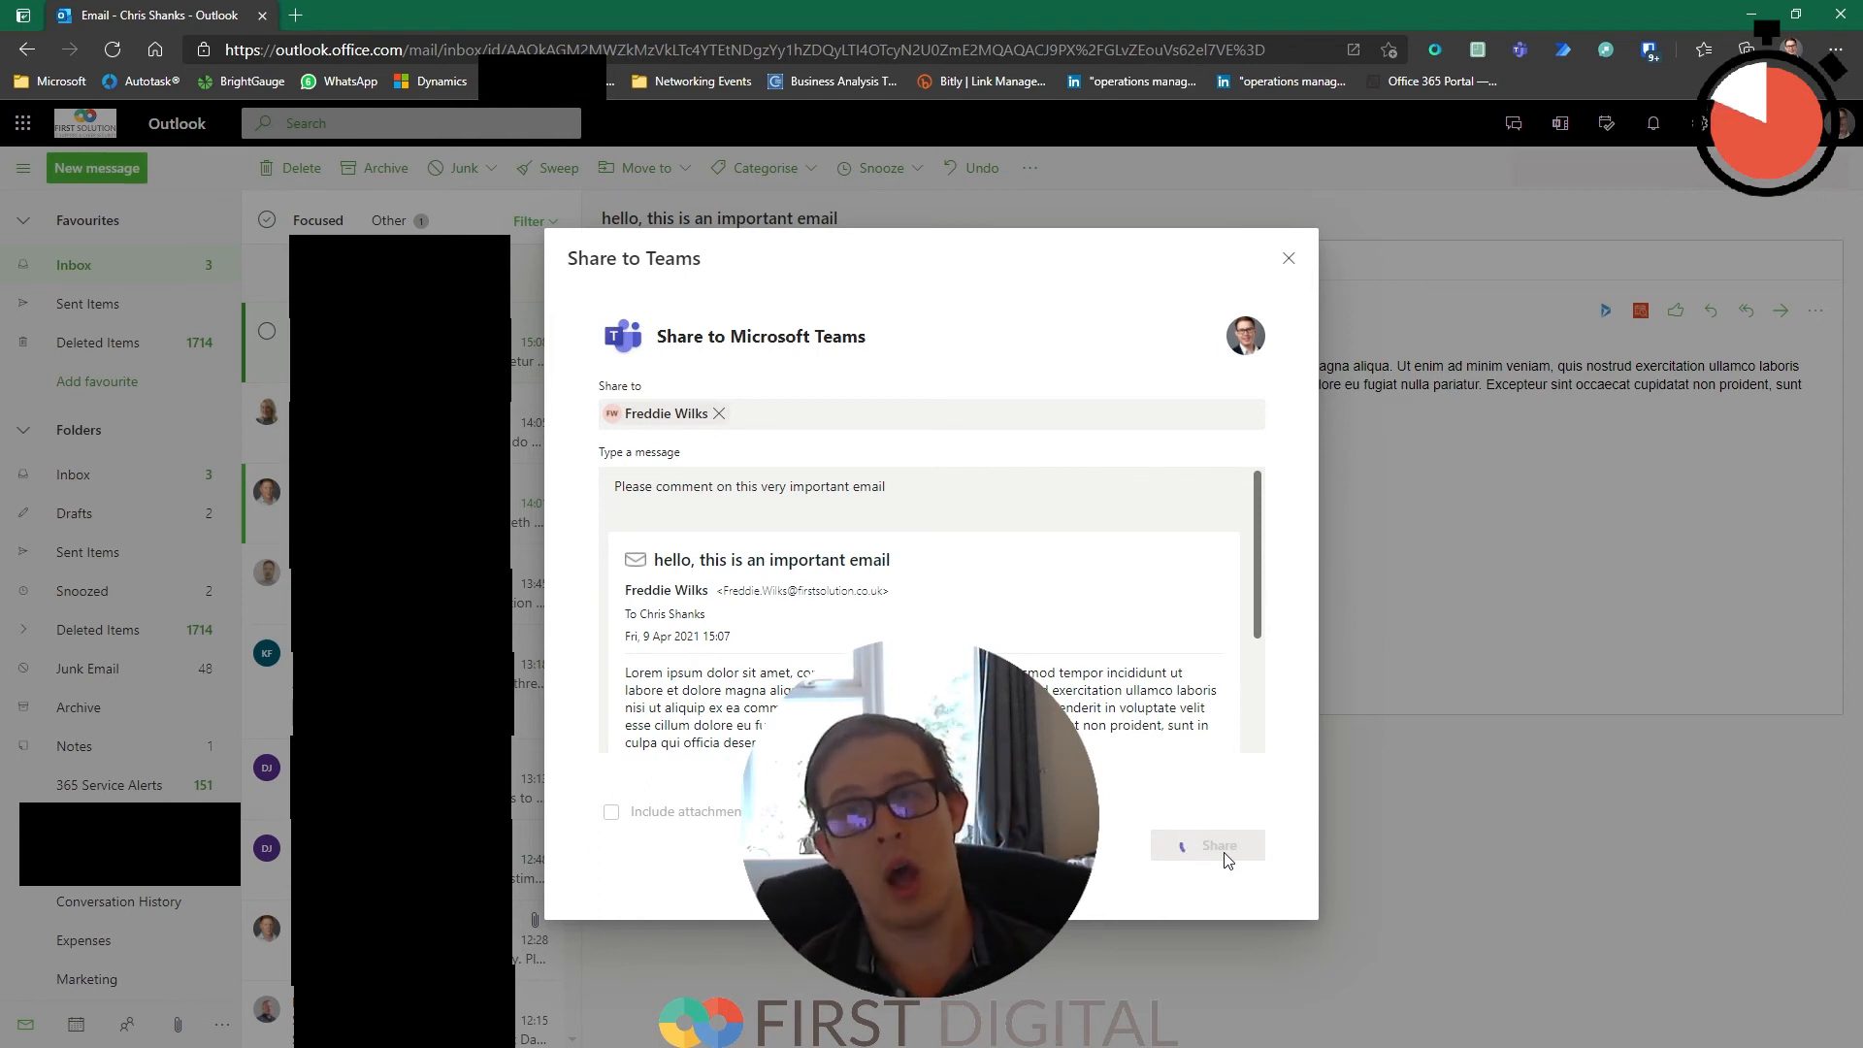
click(1206, 845)
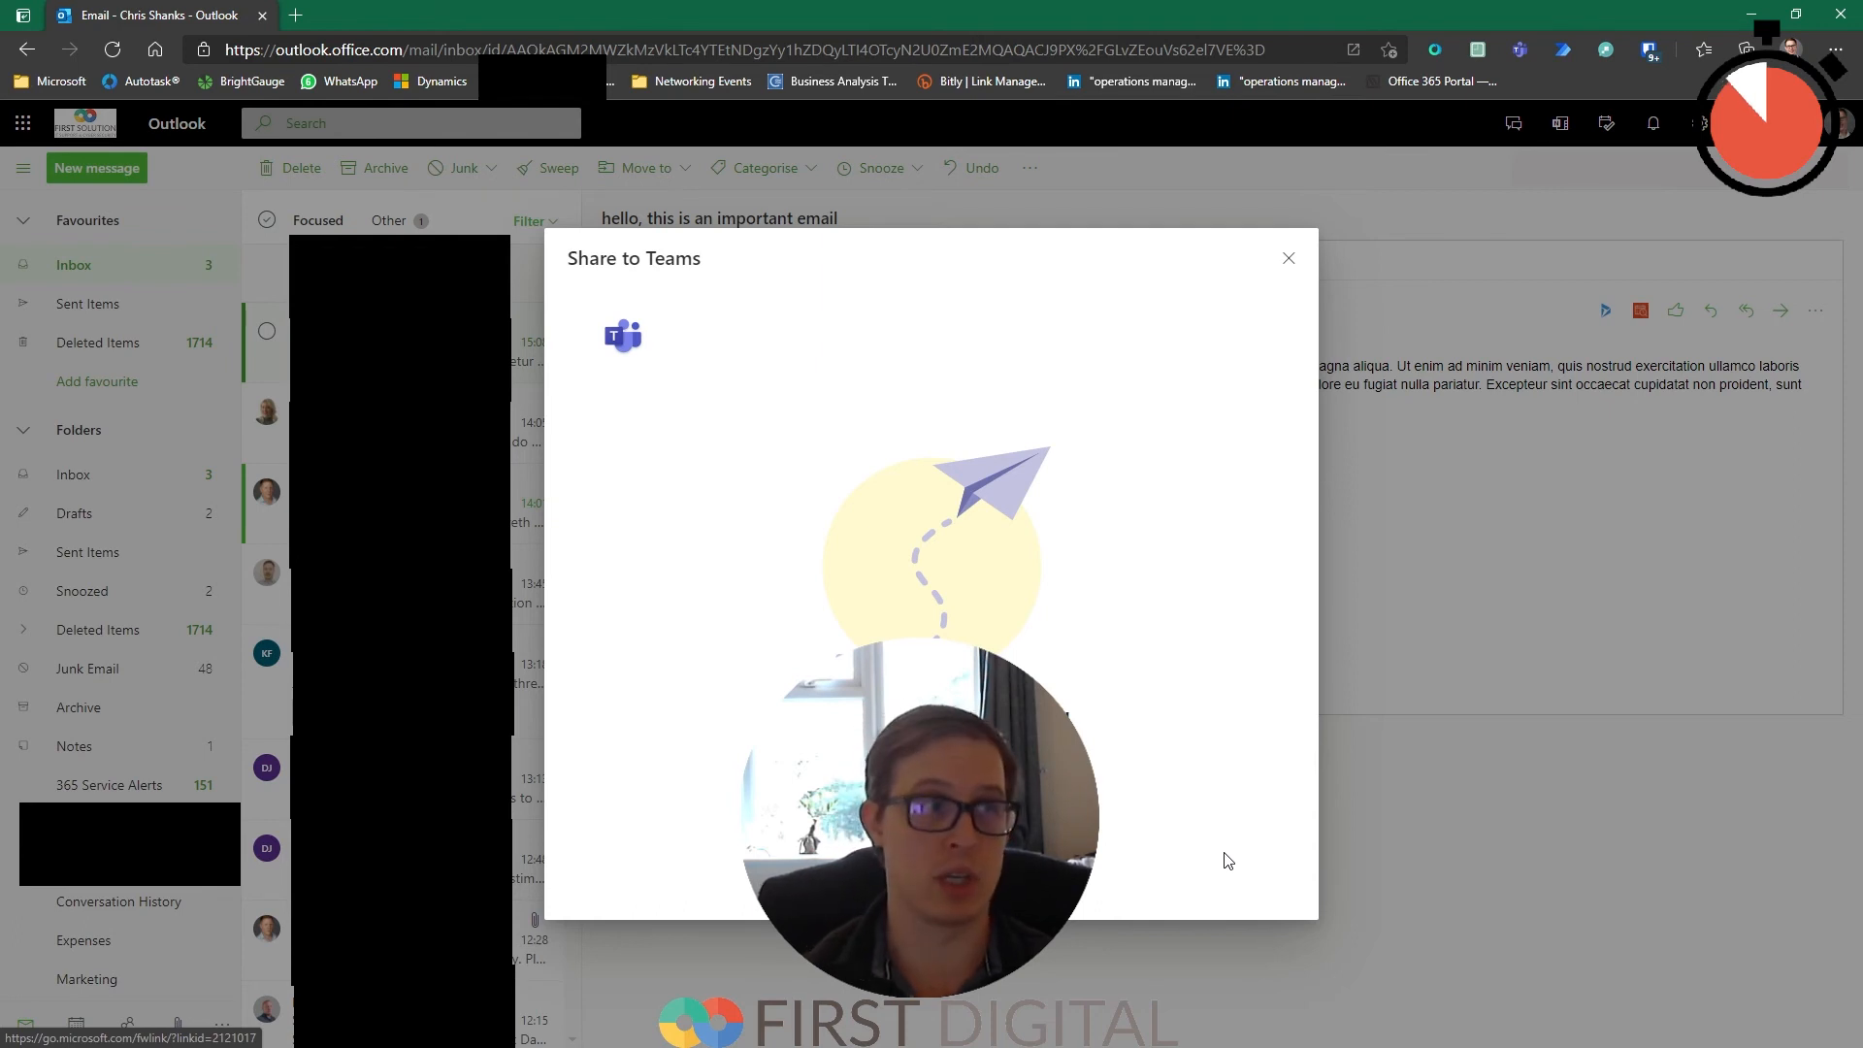